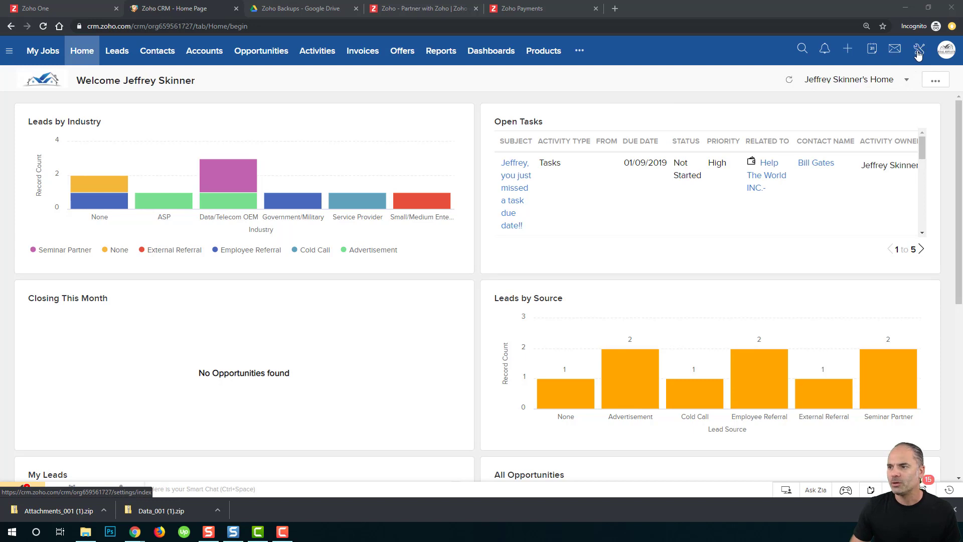
# - Go to Setup > Data Administration > Sandbox in production, showing the Ely sandbox with no changes
pyautogui.click(918, 48)
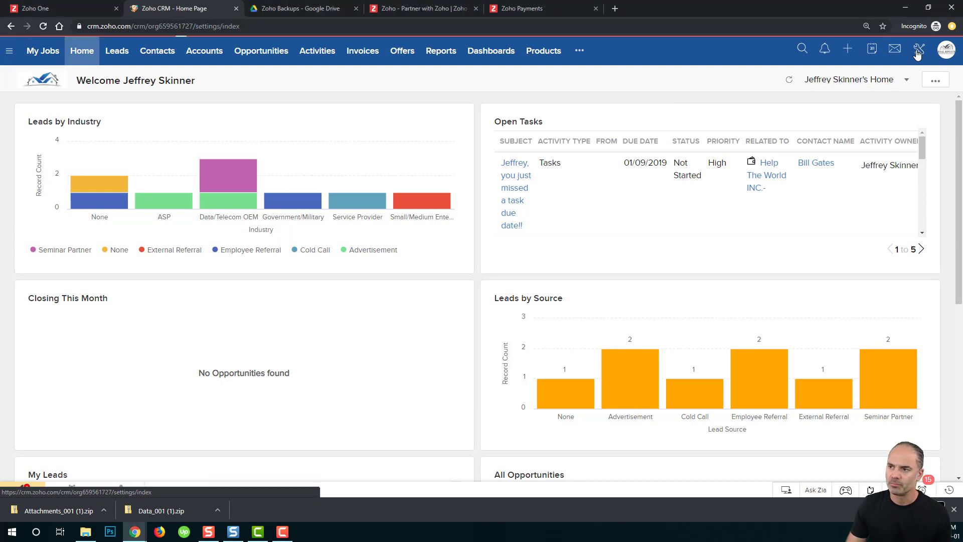
pyautogui.click(918, 49)
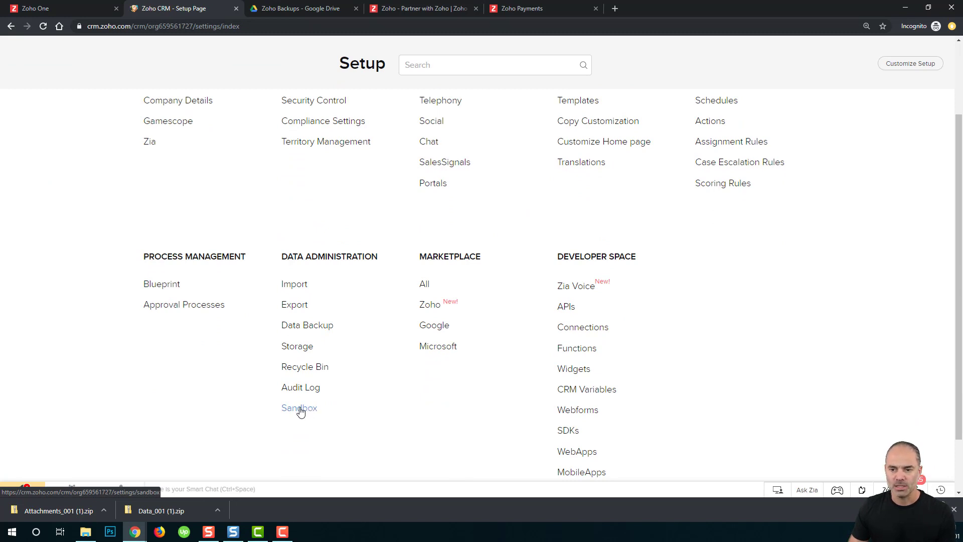
pyautogui.click(299, 407)
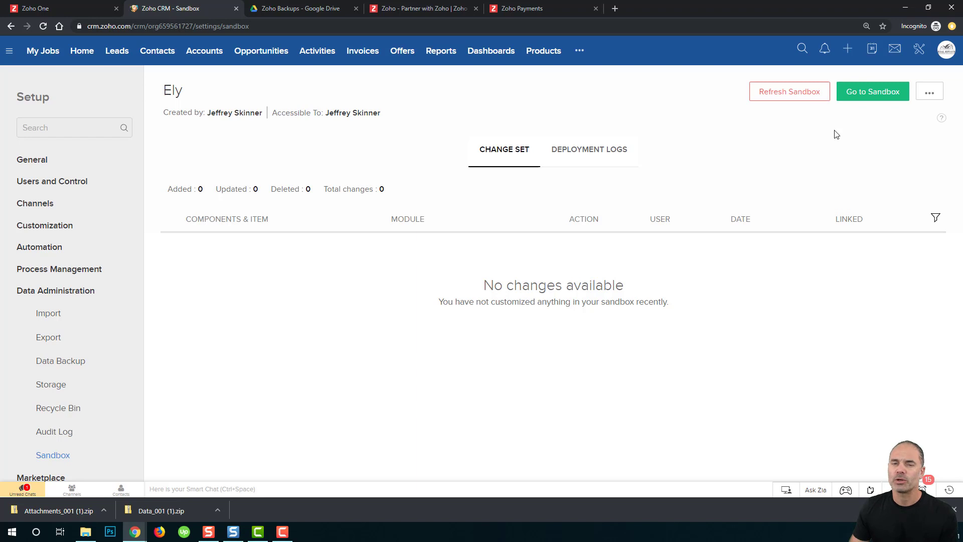
pyautogui.moveTo(820, 156)
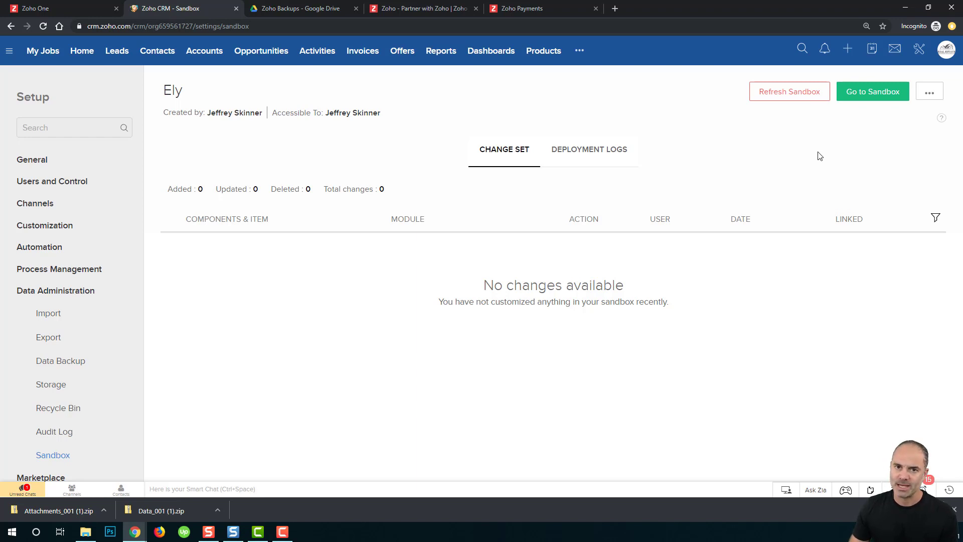
pyautogui.moveTo(780, 92)
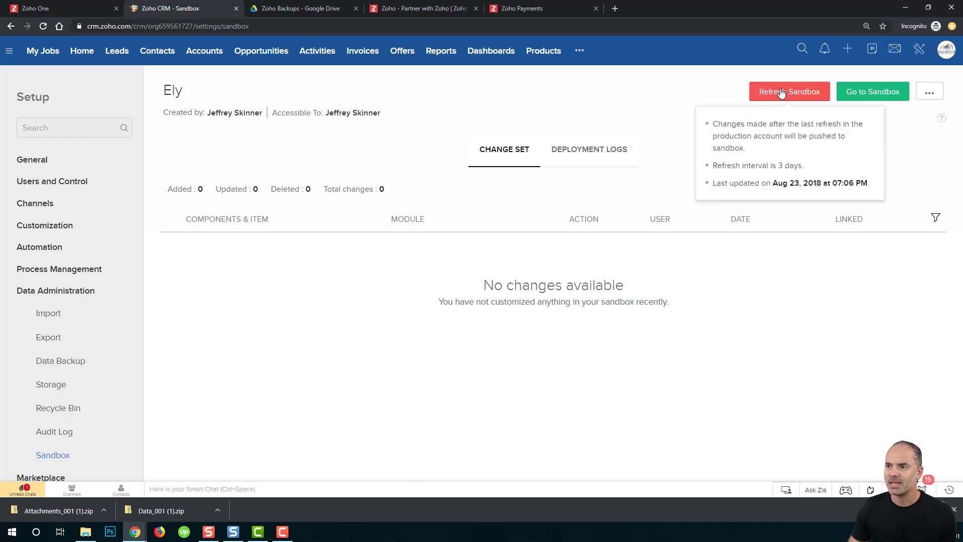
# - Refresh the Ely sandbox from production and confirm, waiting for the success message
pyautogui.click(789, 92)
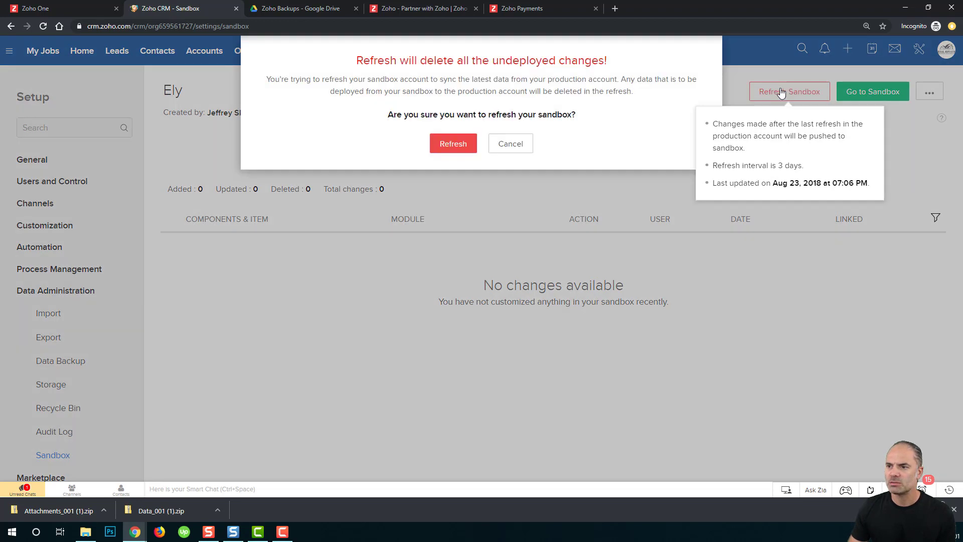
pyautogui.click(453, 143)
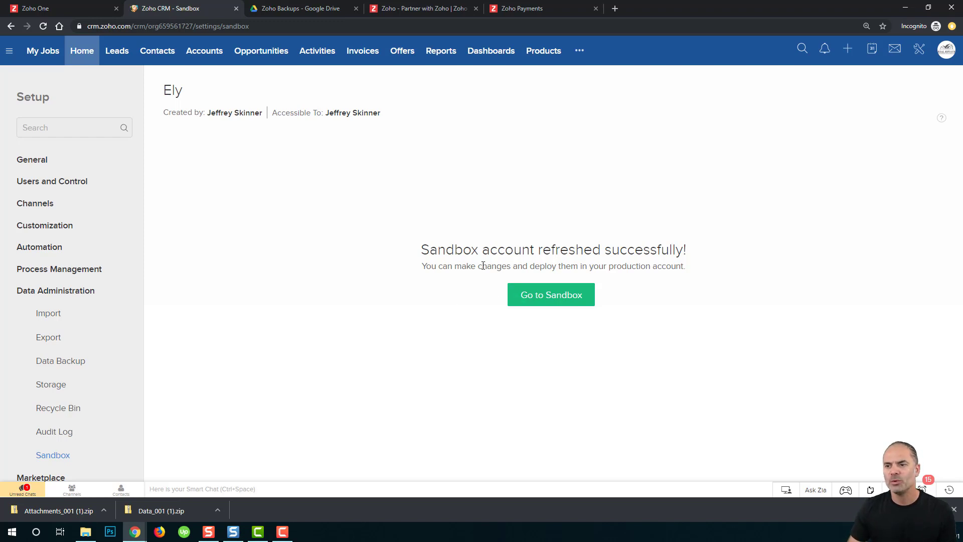
# - Enter the sandbox, check its empty Leads and Contacts modules, and go to its Setup page
pyautogui.click(551, 294)
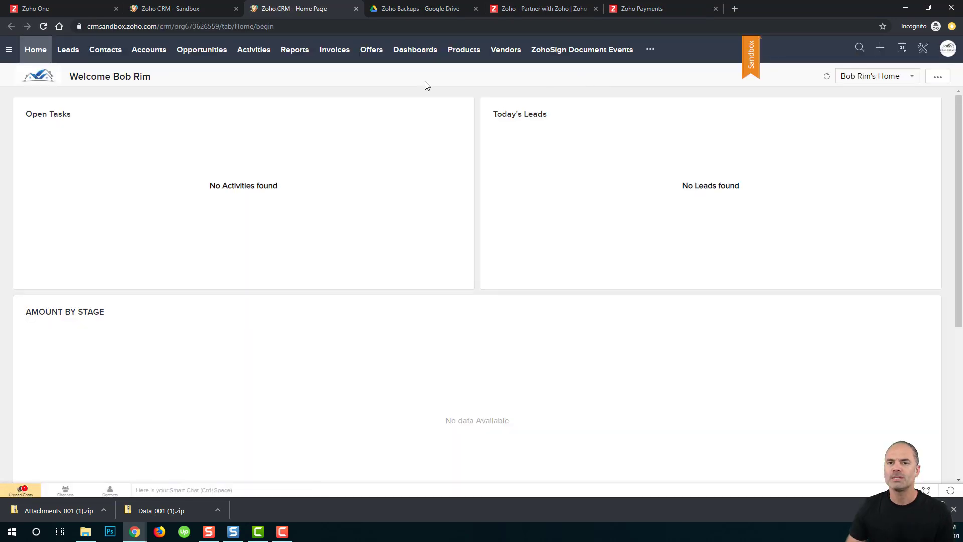
pyautogui.moveTo(295, 65)
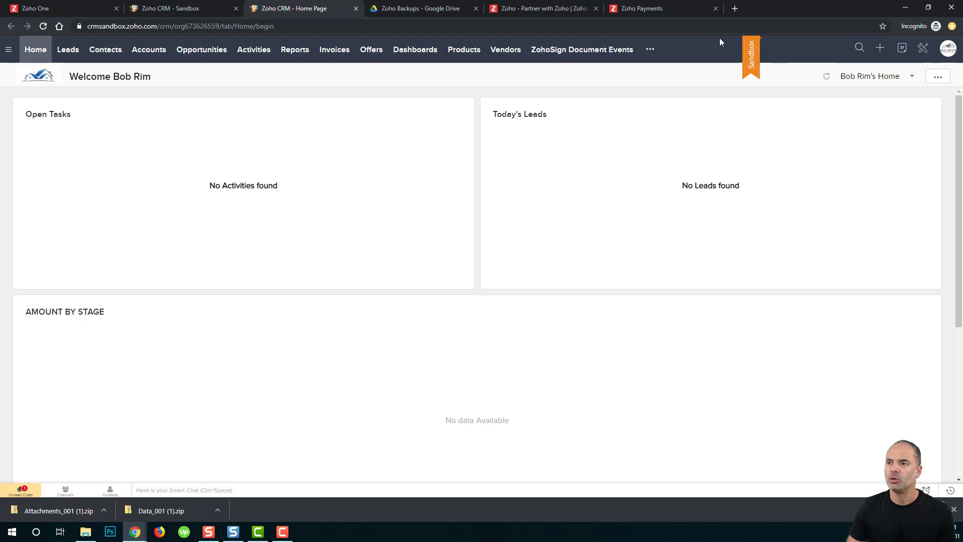
pyautogui.moveTo(800, 56)
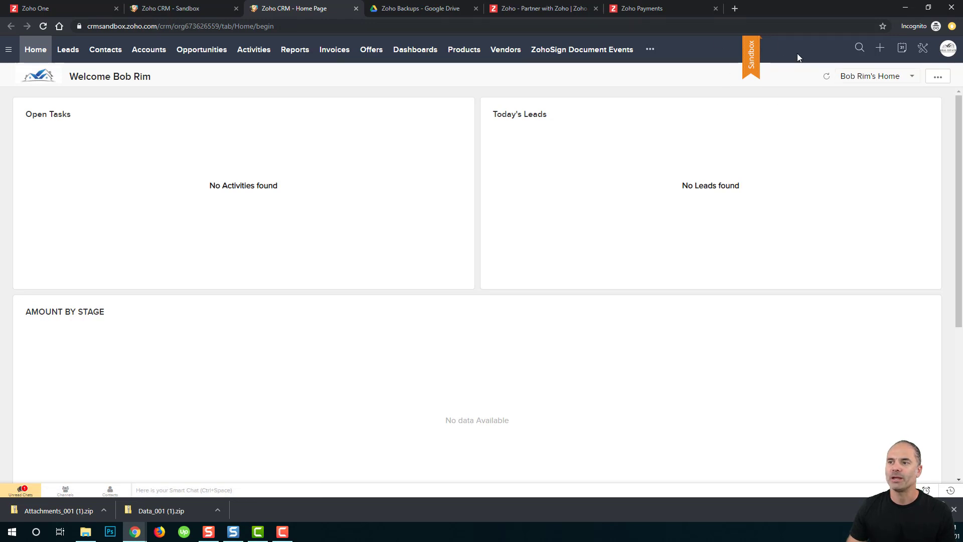
pyautogui.moveTo(742, 76)
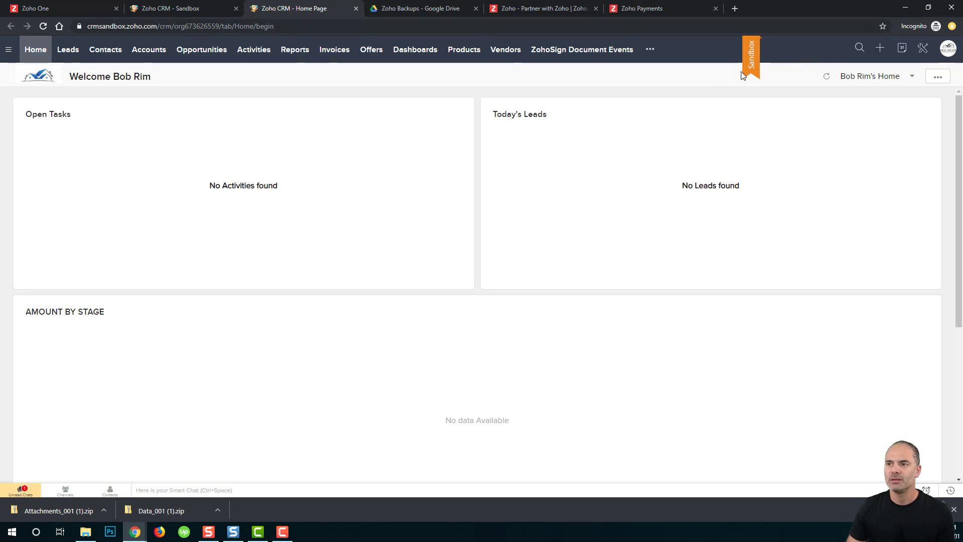
pyautogui.moveTo(739, 94)
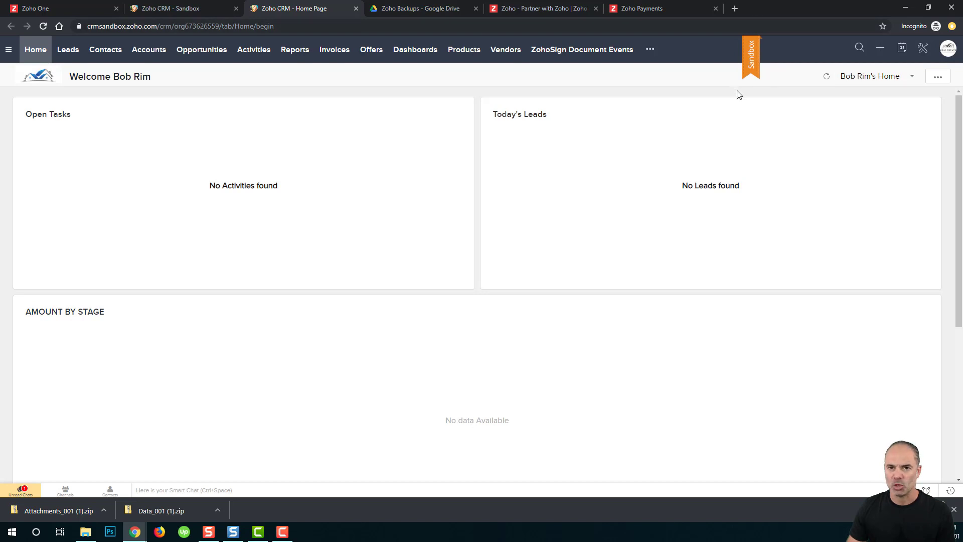
pyautogui.moveTo(69, 51)
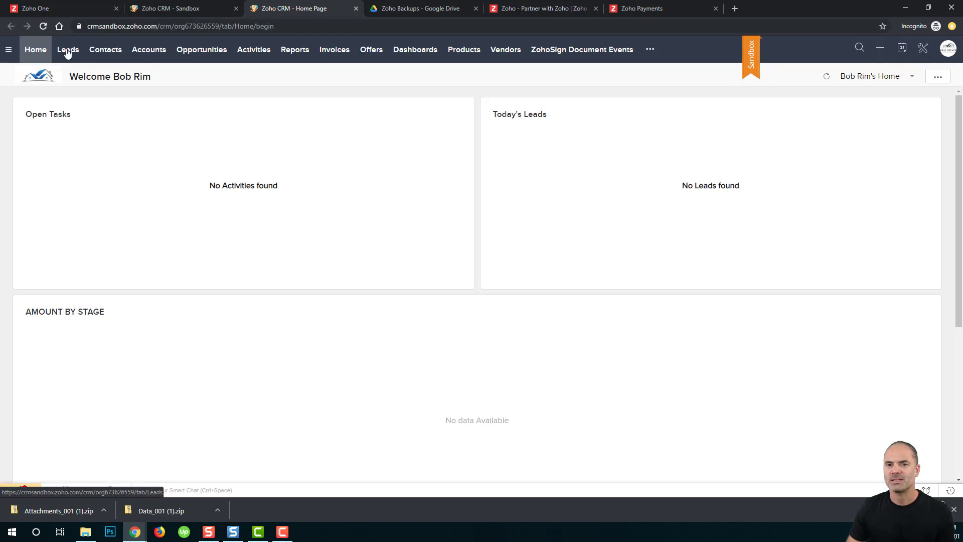
pyautogui.click(69, 50)
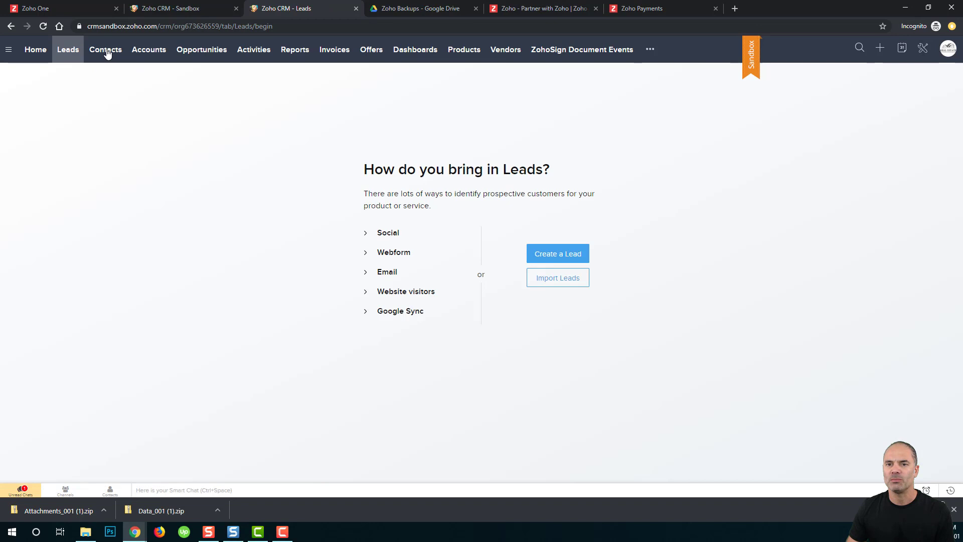
pyautogui.click(105, 49)
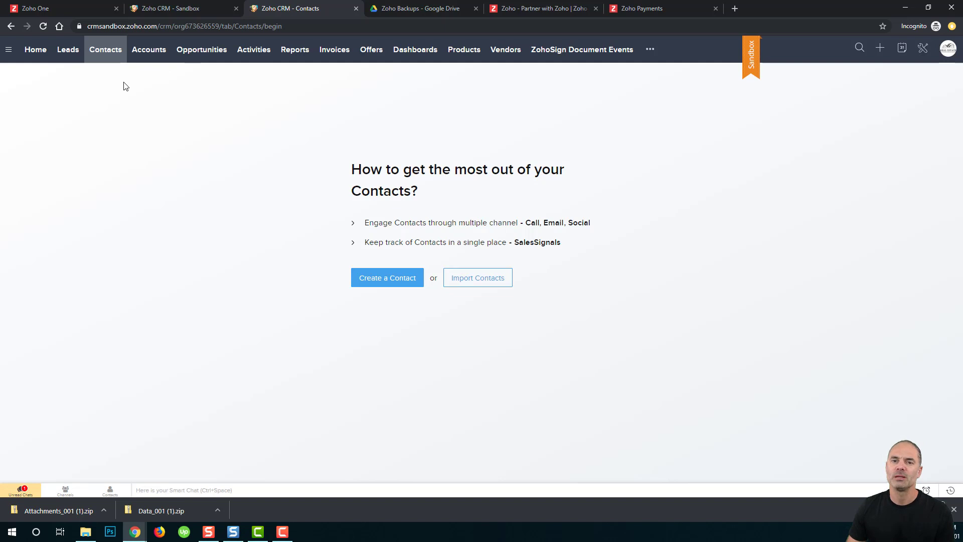
pyautogui.moveTo(129, 85)
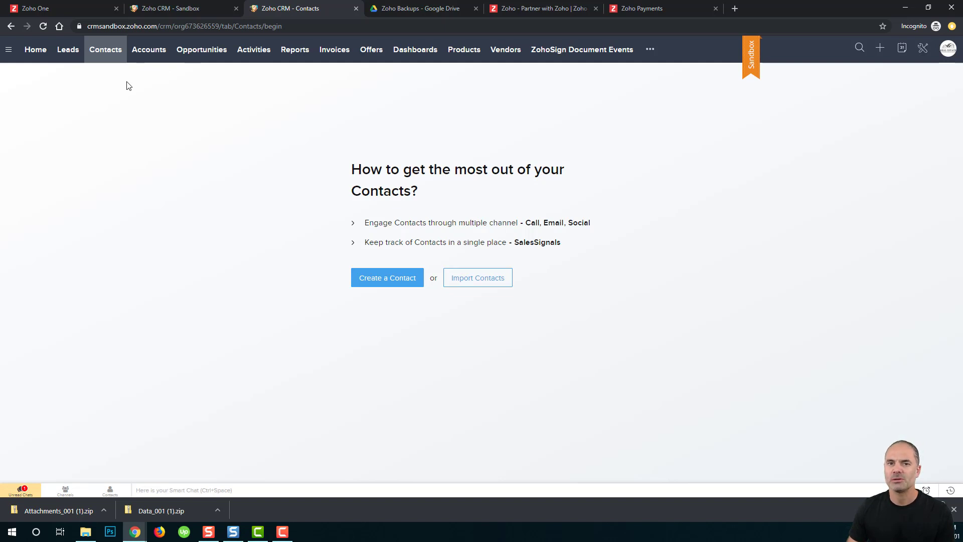
pyautogui.moveTo(772, 155)
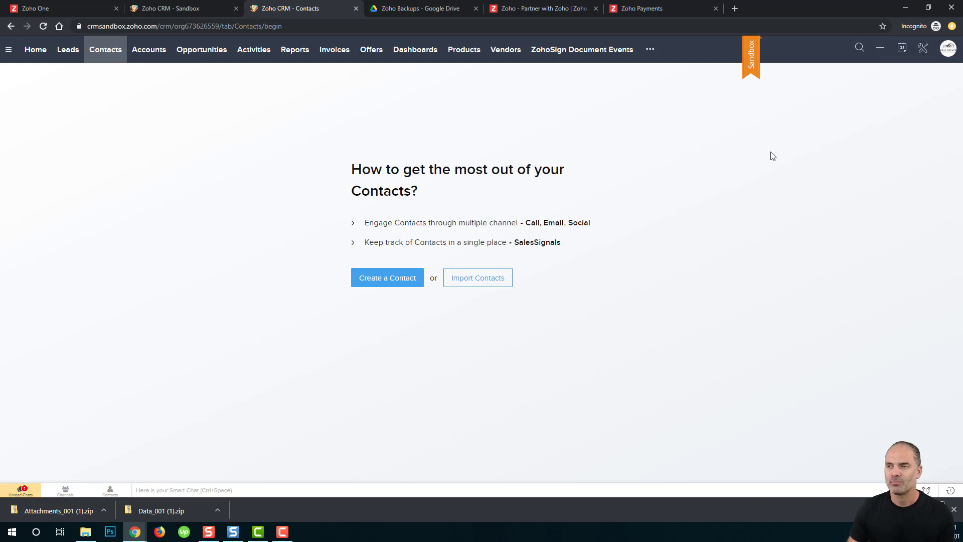
pyautogui.click(922, 48)
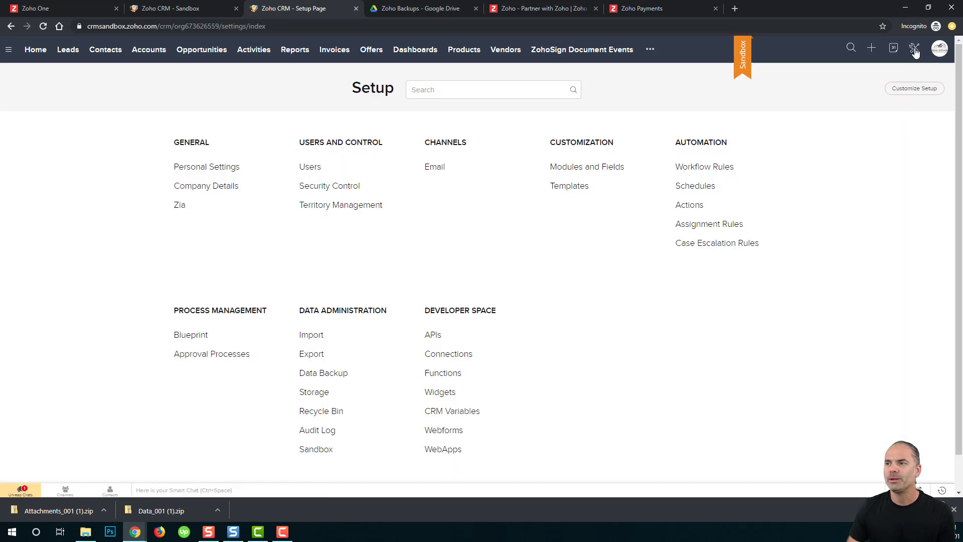
# - In the sandbox Standard Leads layout, mark the First Name field as required
pyautogui.click(587, 167)
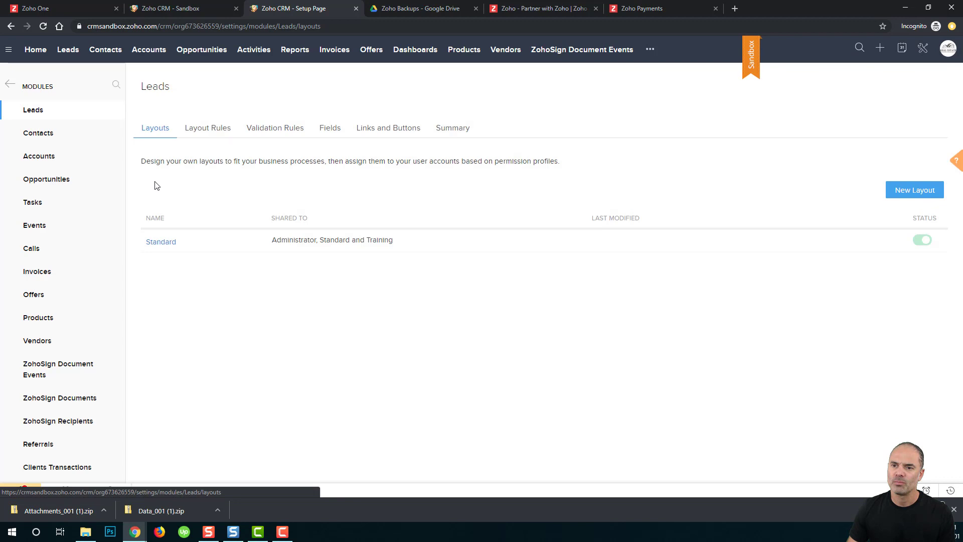
pyautogui.click(160, 242)
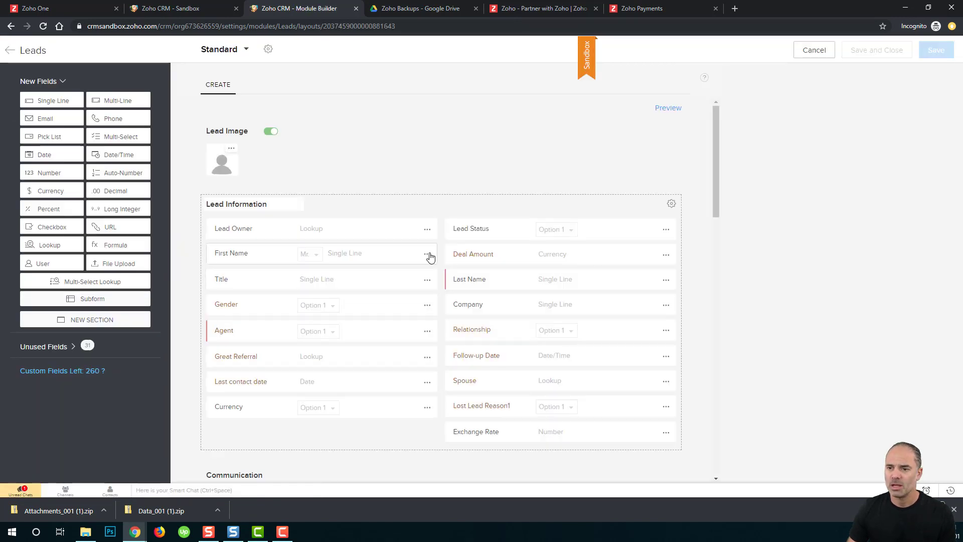
pyautogui.click(427, 254)
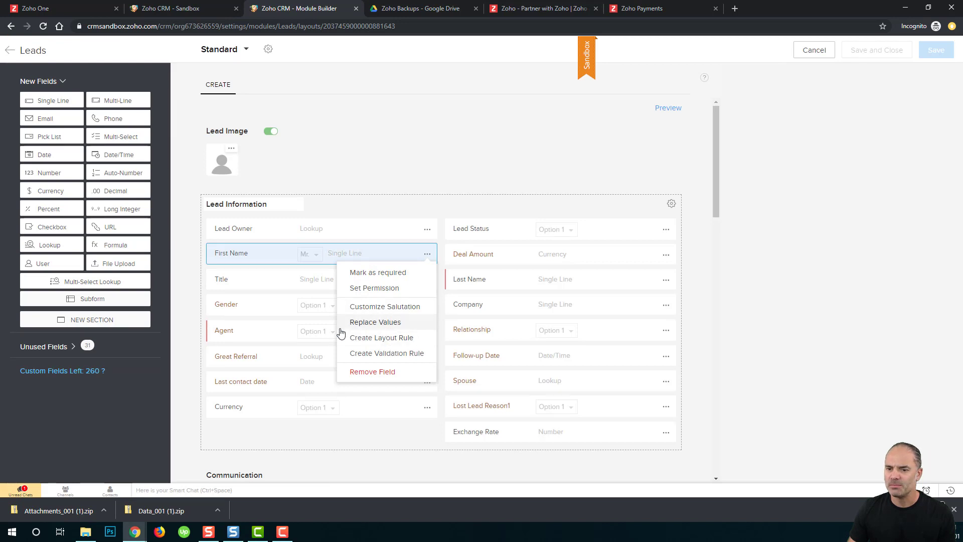
pyautogui.moveTo(389, 272)
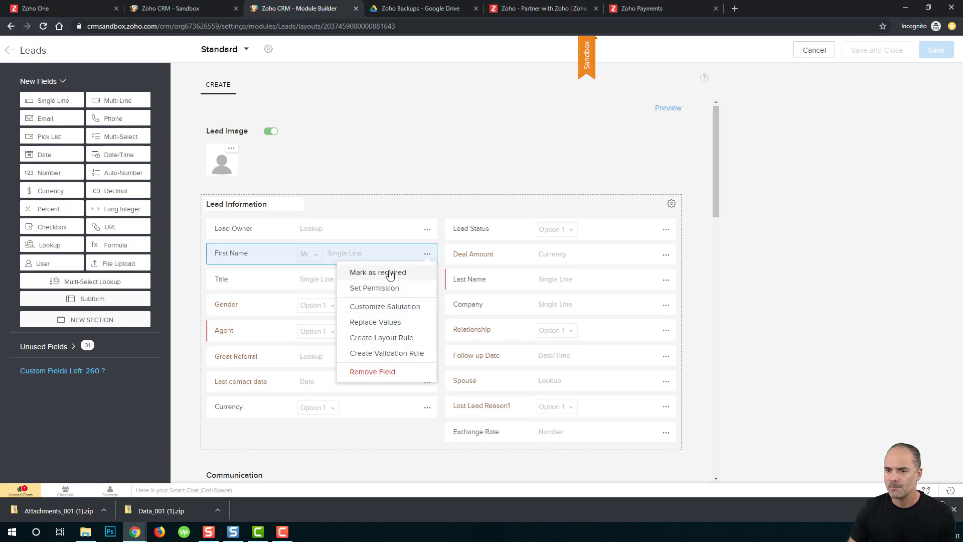
pyautogui.click(377, 273)
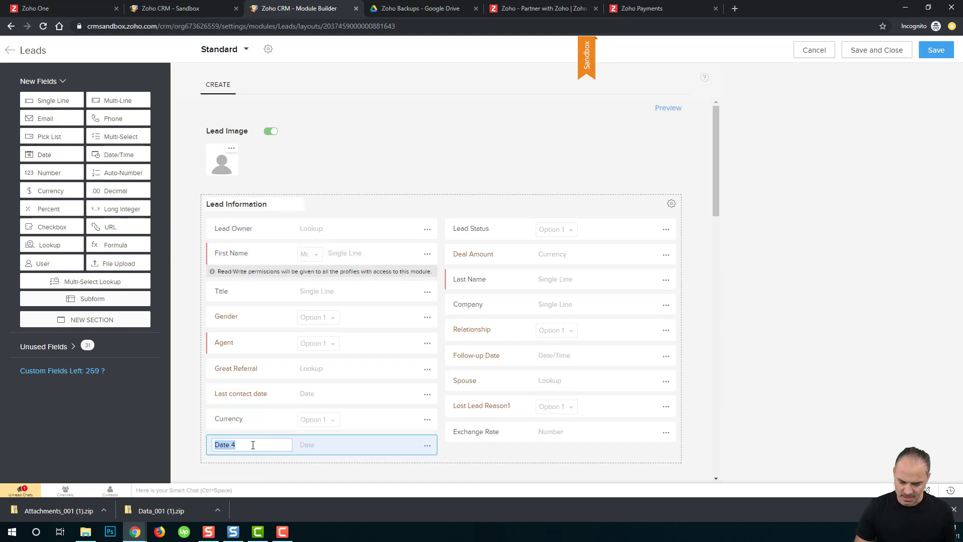
# - Add a Date field named 'Date test', save the layout, and return to production's Sandbox page
pyautogui.write('Date test')
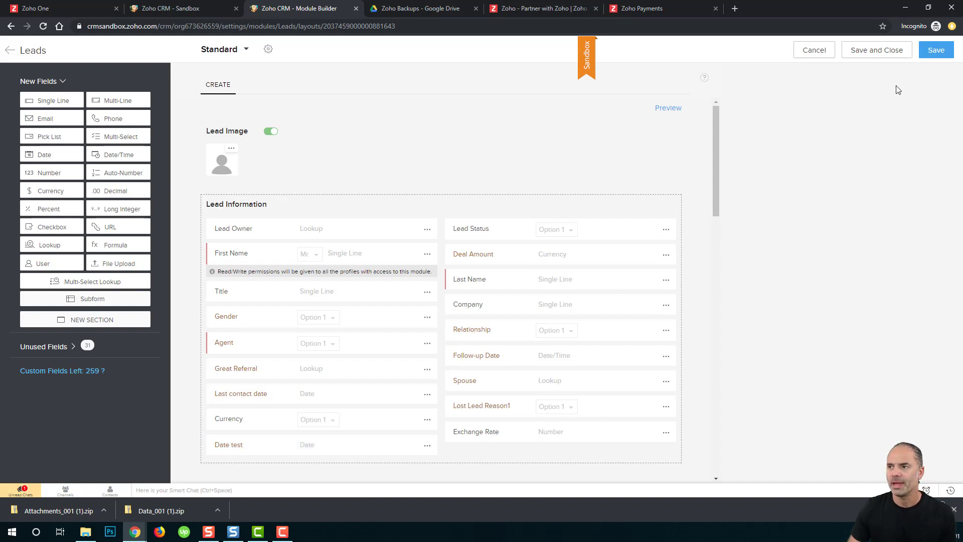
pyautogui.click(935, 49)
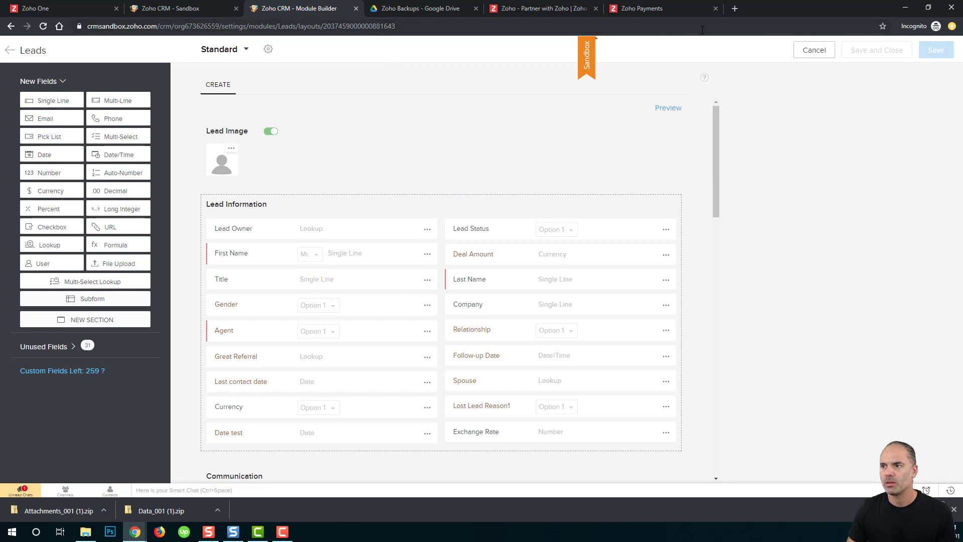
pyautogui.click(165, 9)
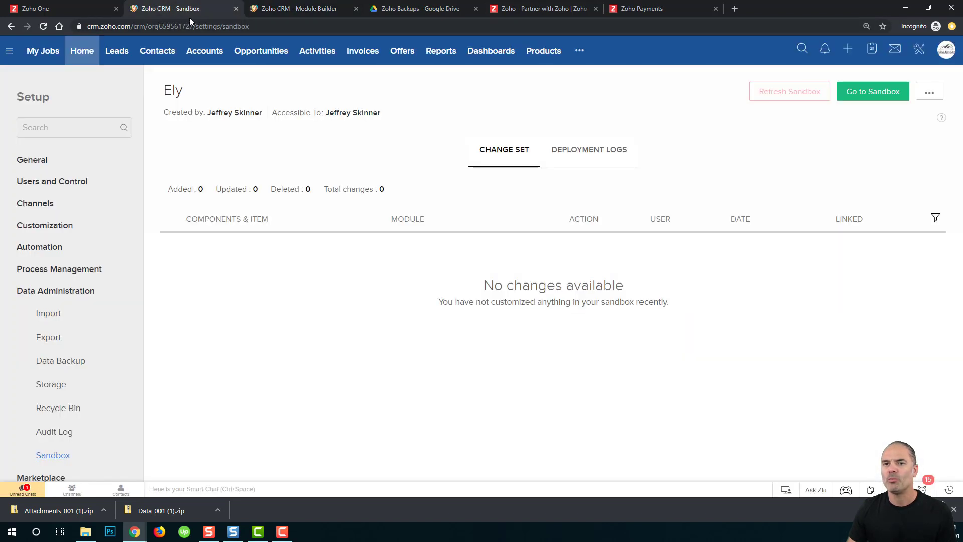
pyautogui.click(43, 26)
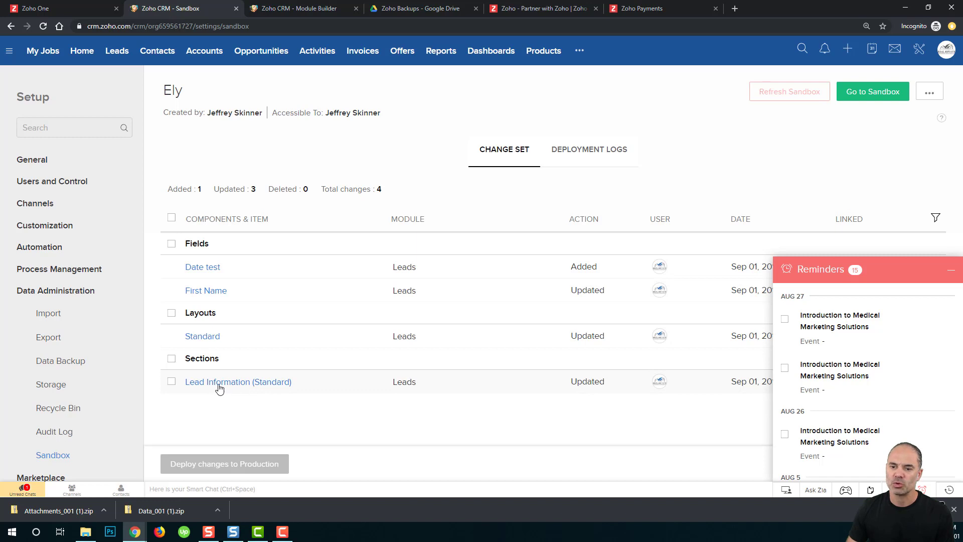
pyautogui.moveTo(231, 389)
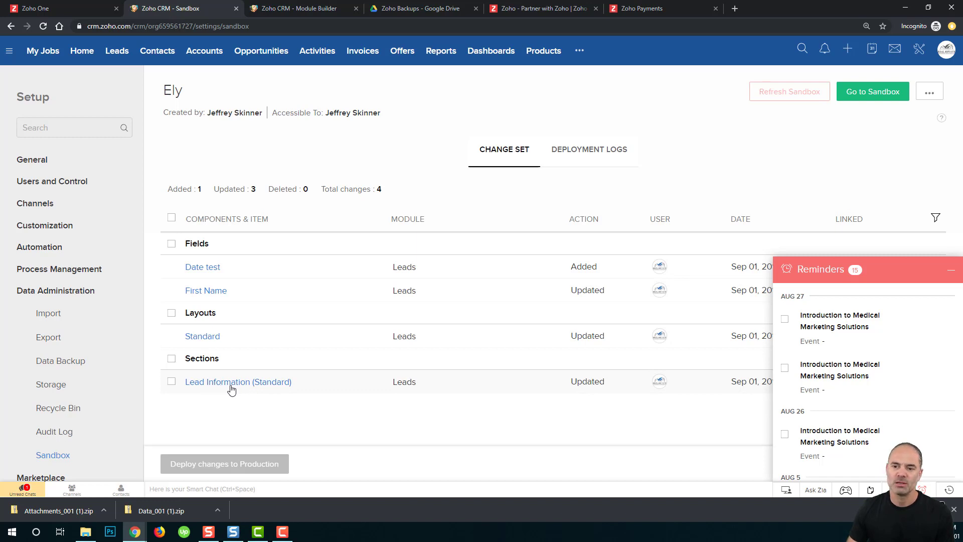
pyautogui.moveTo(198, 367)
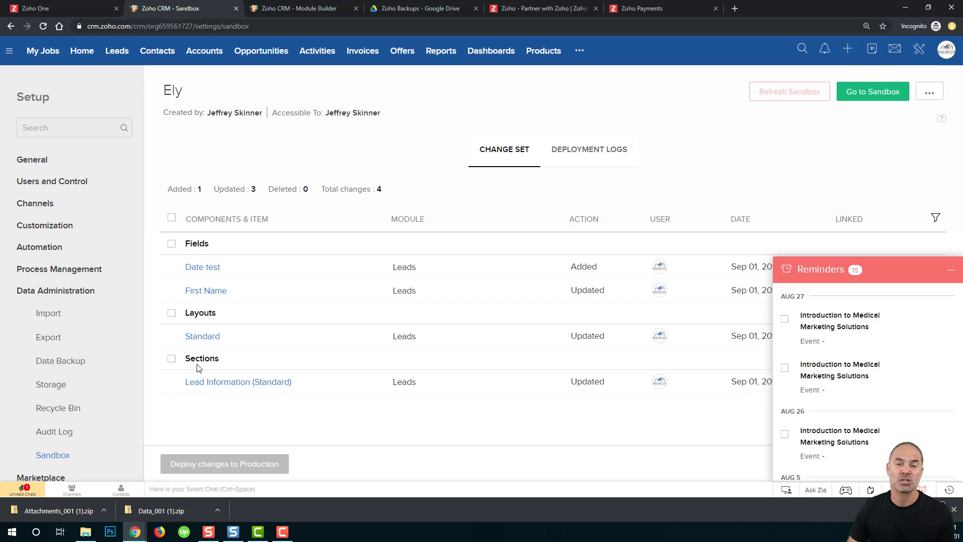
pyautogui.moveTo(202, 322)
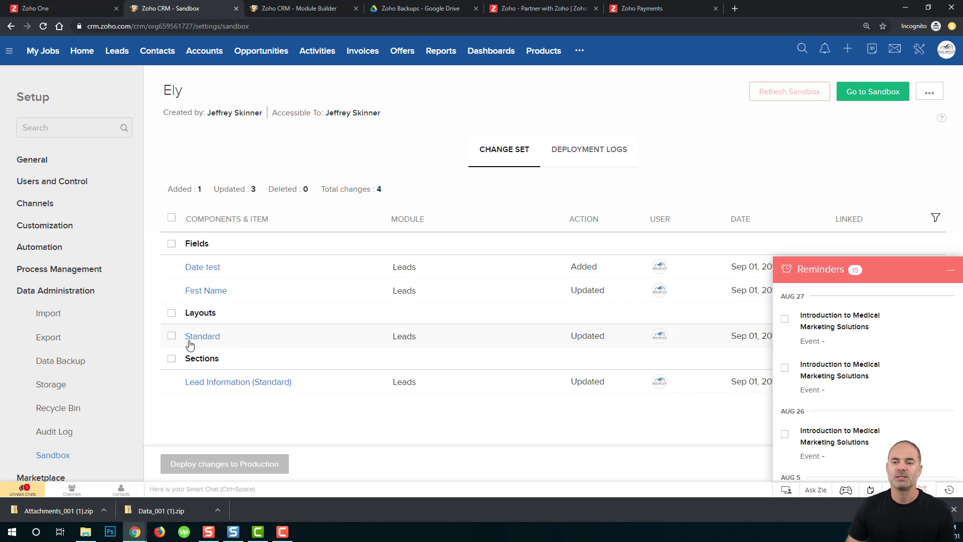
pyautogui.moveTo(205, 343)
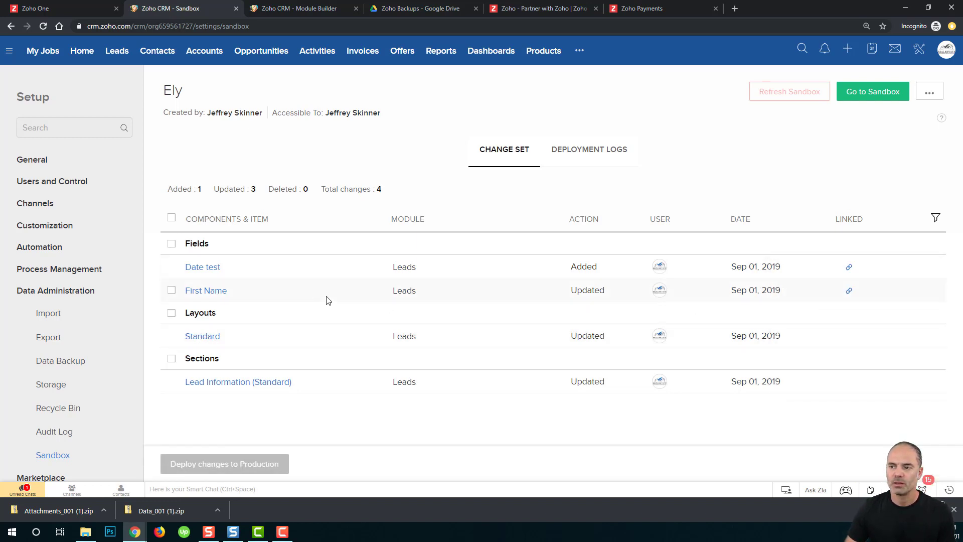
pyautogui.moveTo(203, 272)
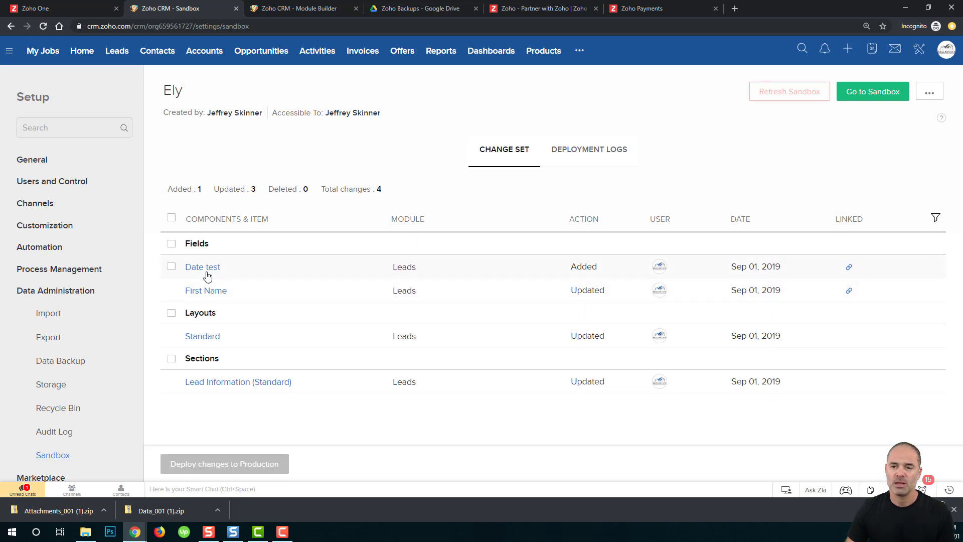
pyautogui.moveTo(190, 284)
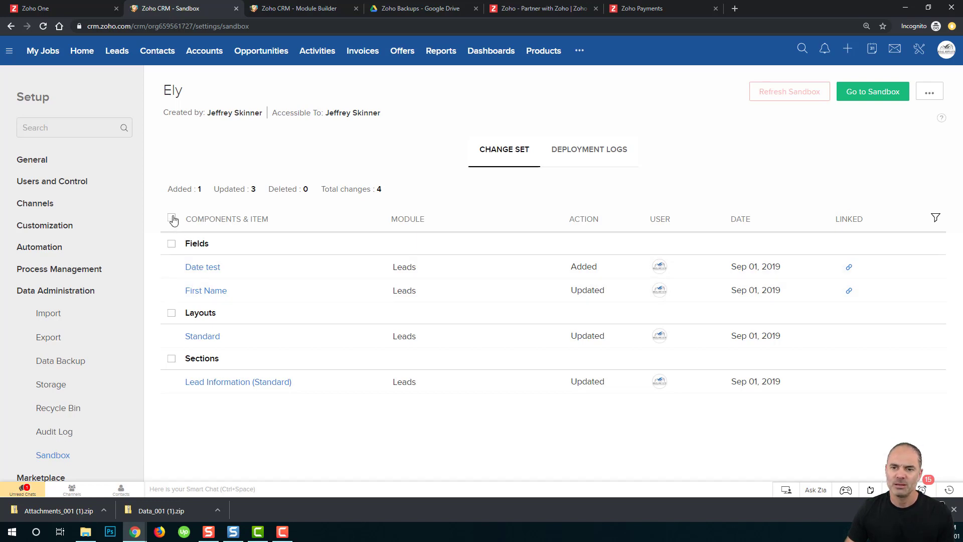
# - Select all four changes in the change set and deploy them to production with Yes, Proceed
pyautogui.click(172, 219)
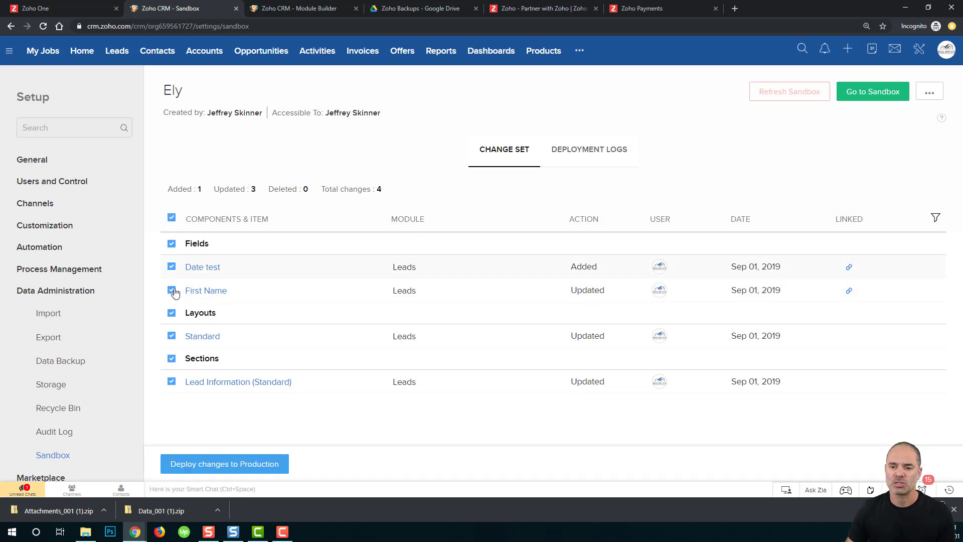
pyautogui.moveTo(233, 467)
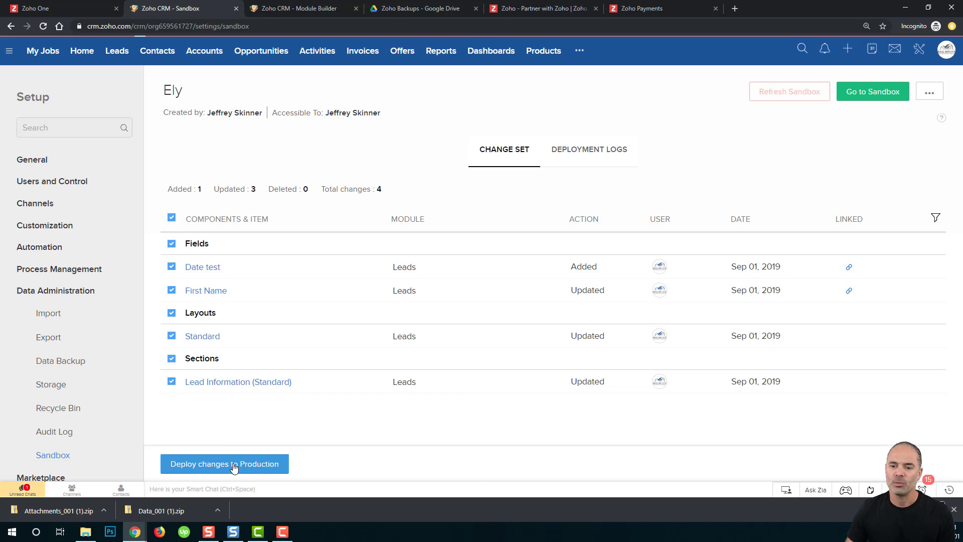
pyautogui.click(225, 464)
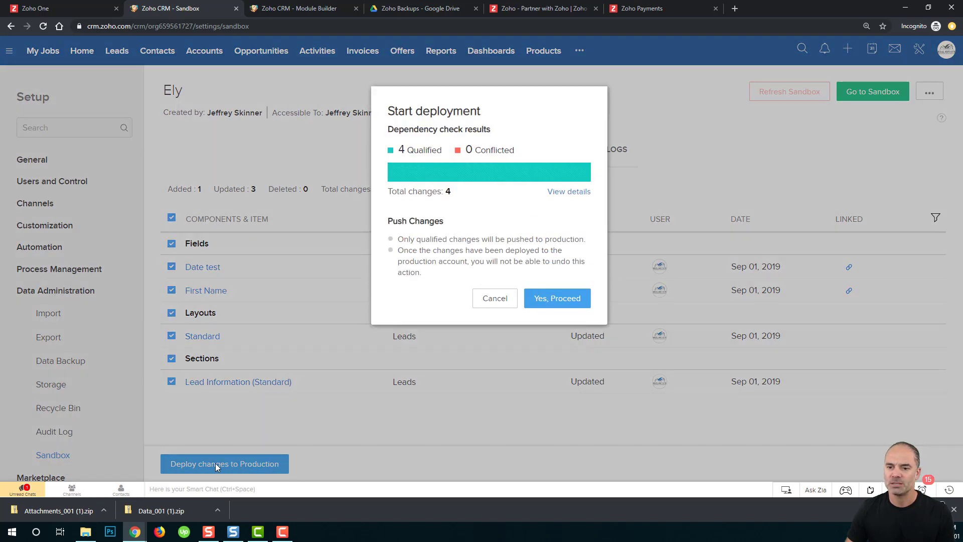
pyautogui.moveTo(532, 144)
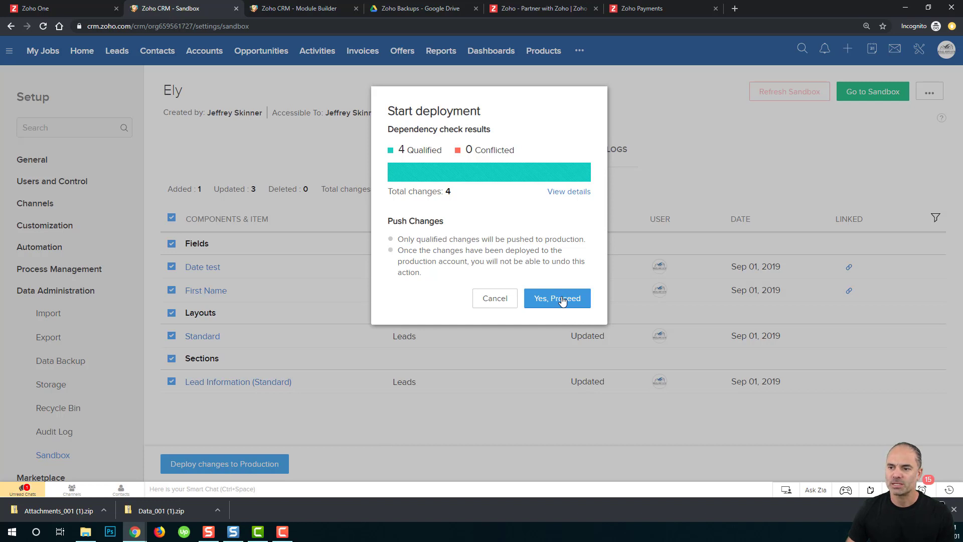
pyautogui.click(557, 298)
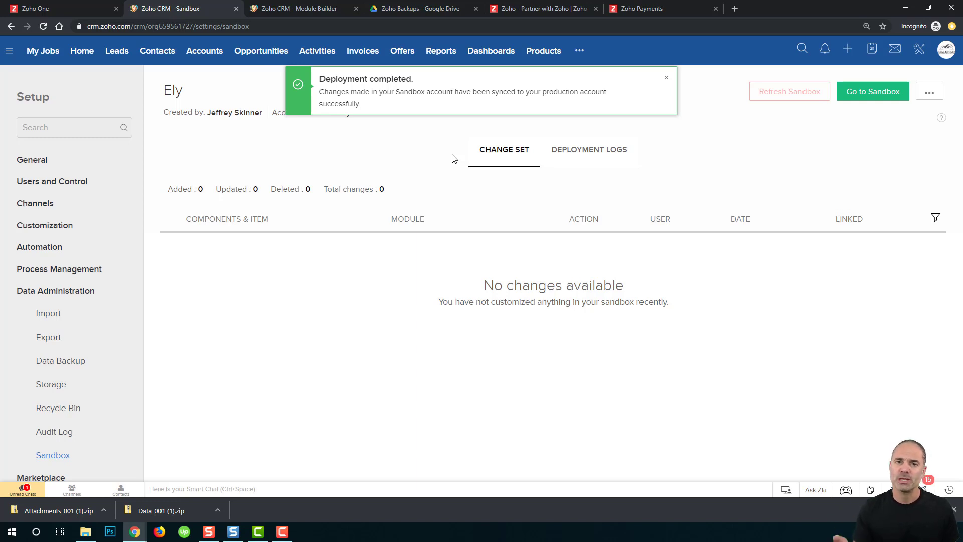
# - Dismiss the Deployment completed notice and go back to the production Setup overview
pyautogui.click(666, 78)
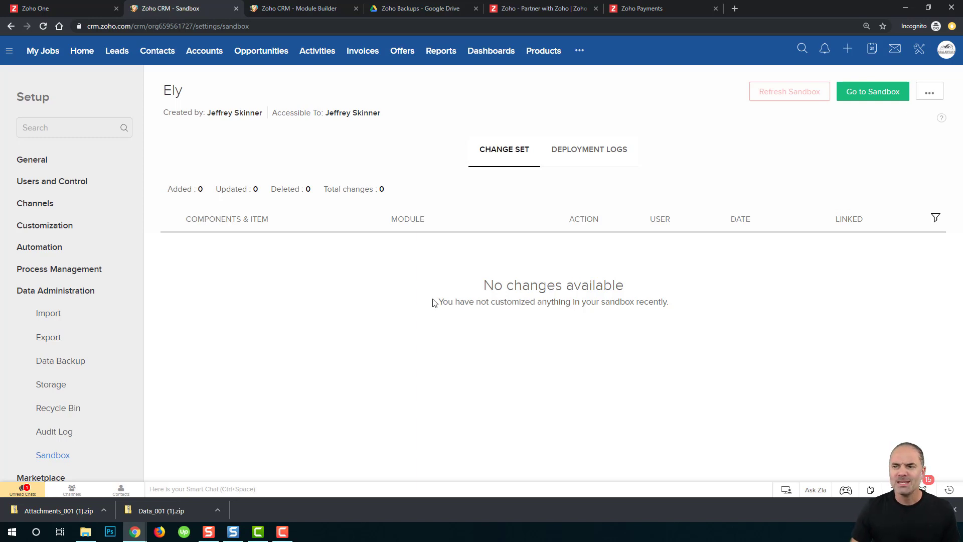
pyautogui.doubleClick(553, 285)
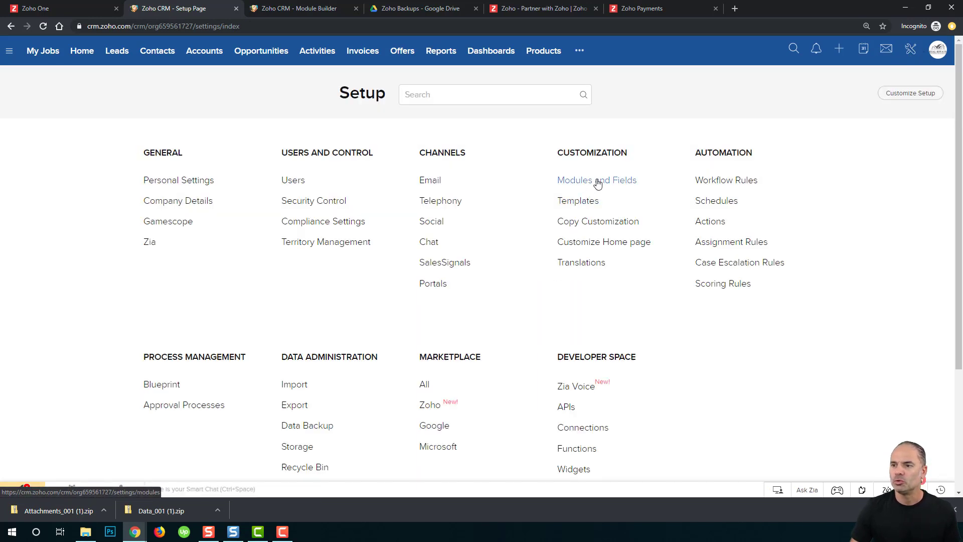
# - Open production's Standard Leads layout, now showing required First Name and the Date test field
pyautogui.click(597, 180)
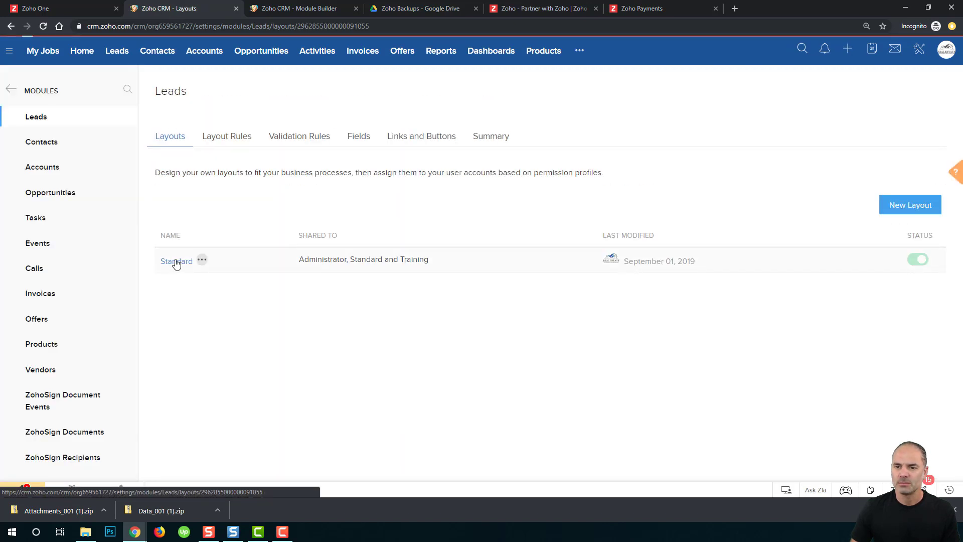
pyautogui.click(176, 261)
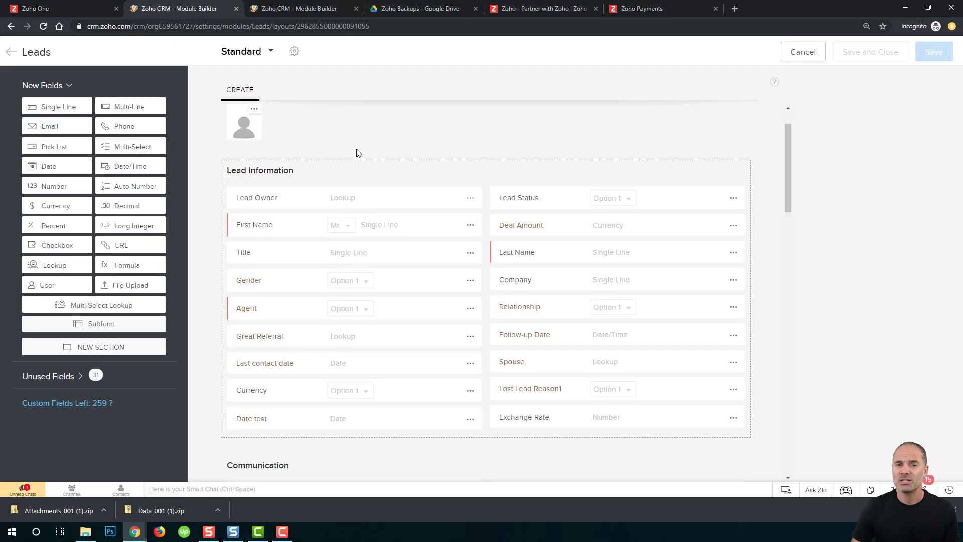
pyautogui.moveTo(256, 226)
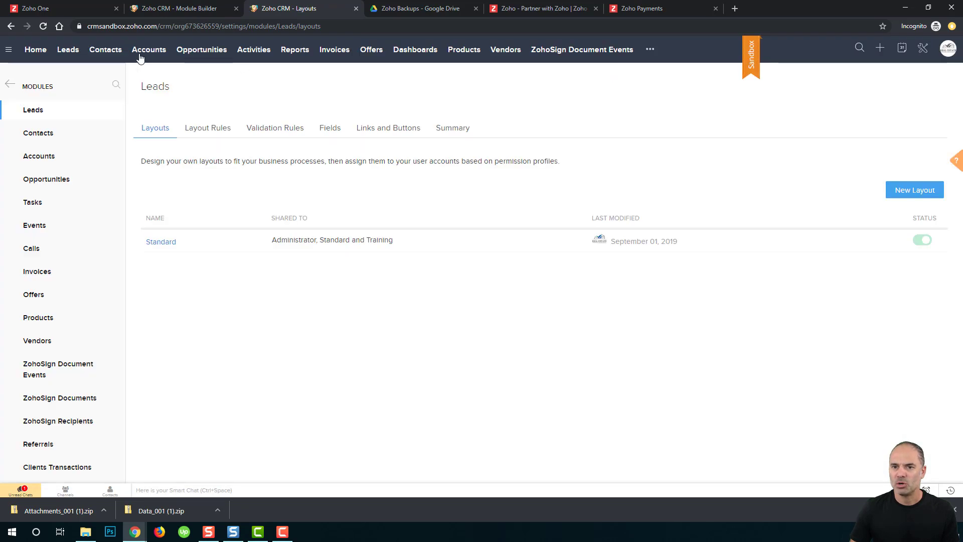
# - Create and save a sandbox contact with first and last name 'test', then return to the production tab
pyautogui.click(105, 49)
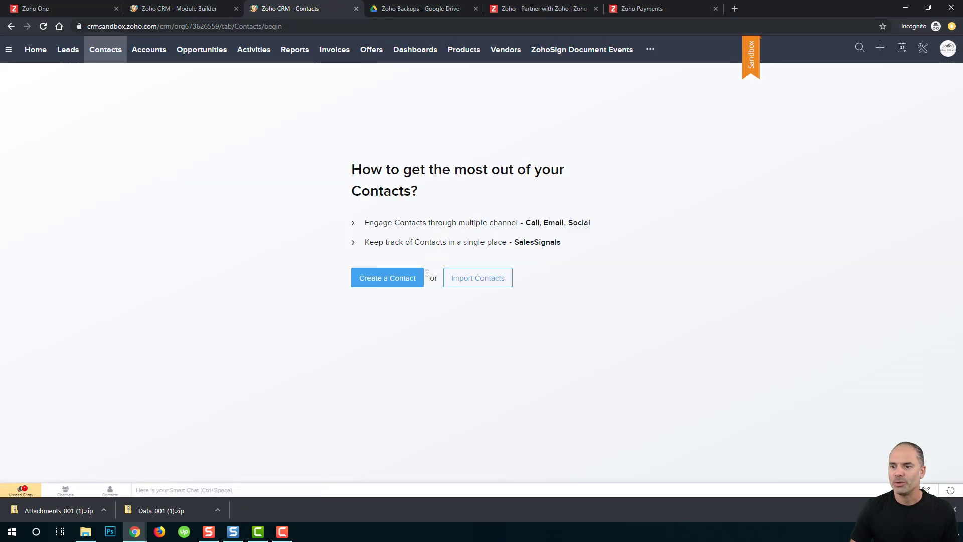
pyautogui.click(387, 277)
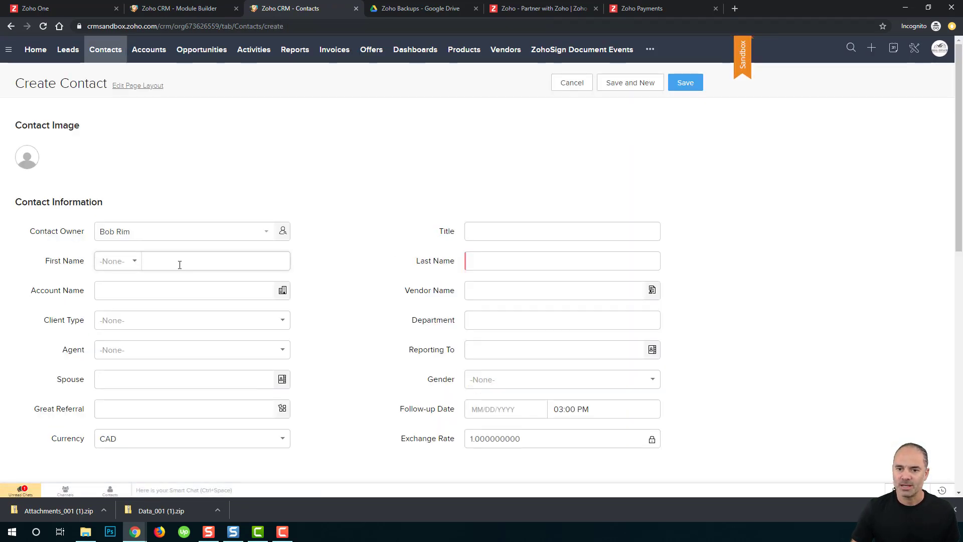
pyautogui.write('tedst')
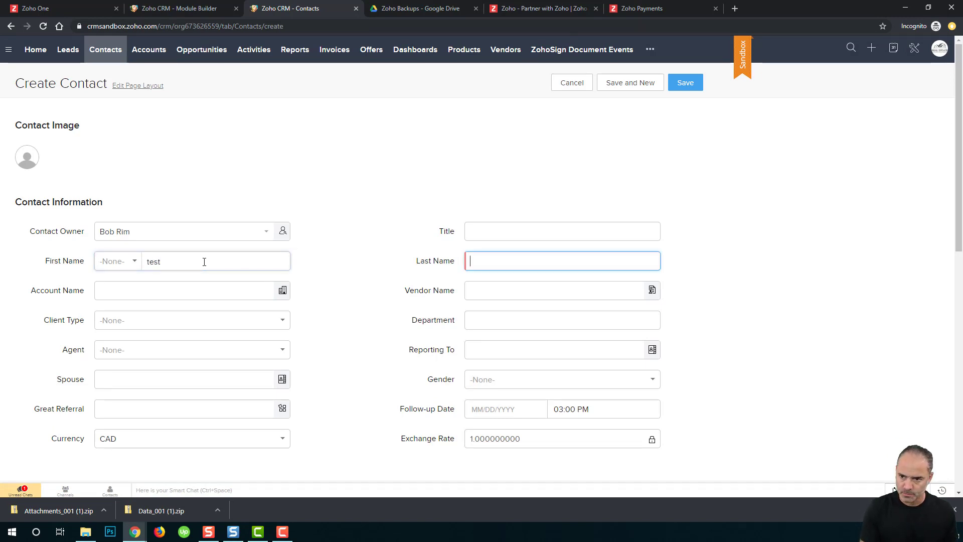
pyautogui.write('test')
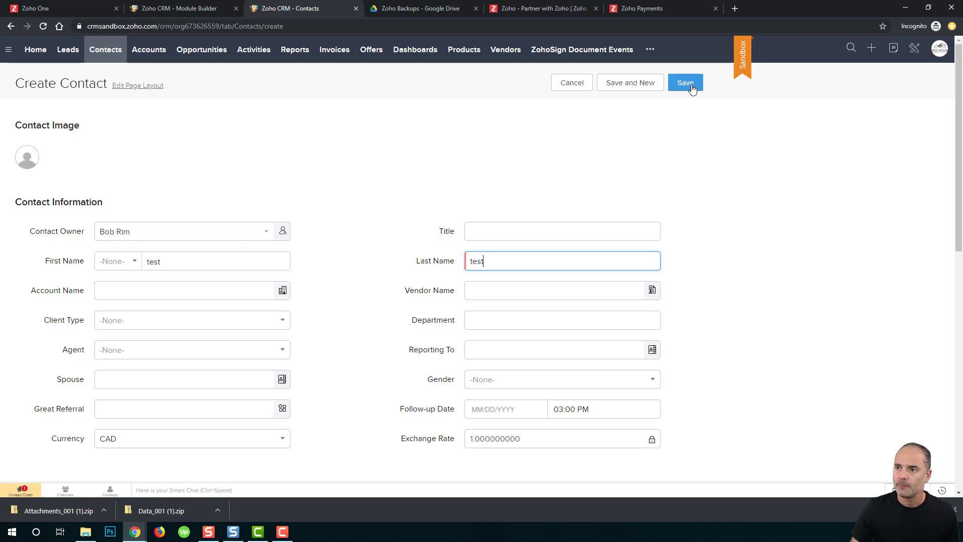
pyautogui.click(685, 82)
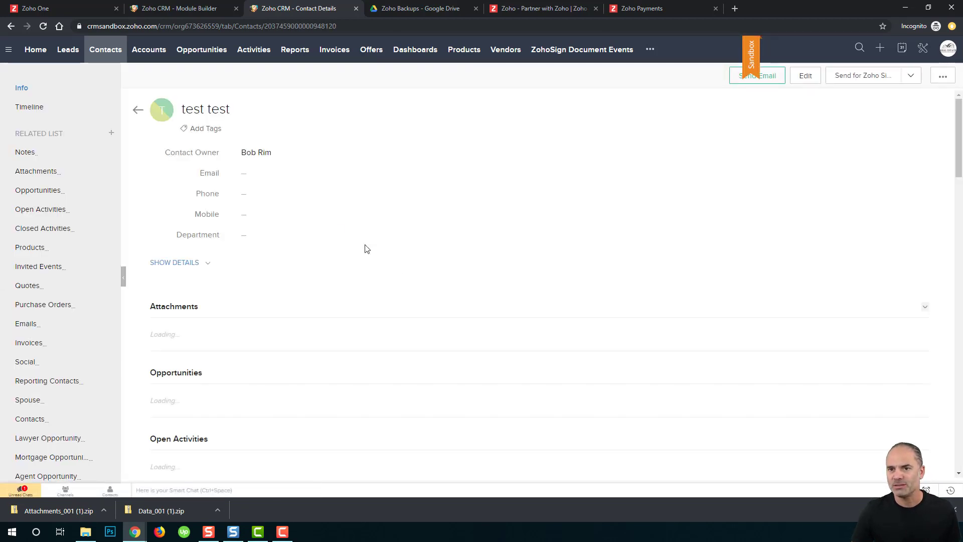
pyautogui.click(181, 9)
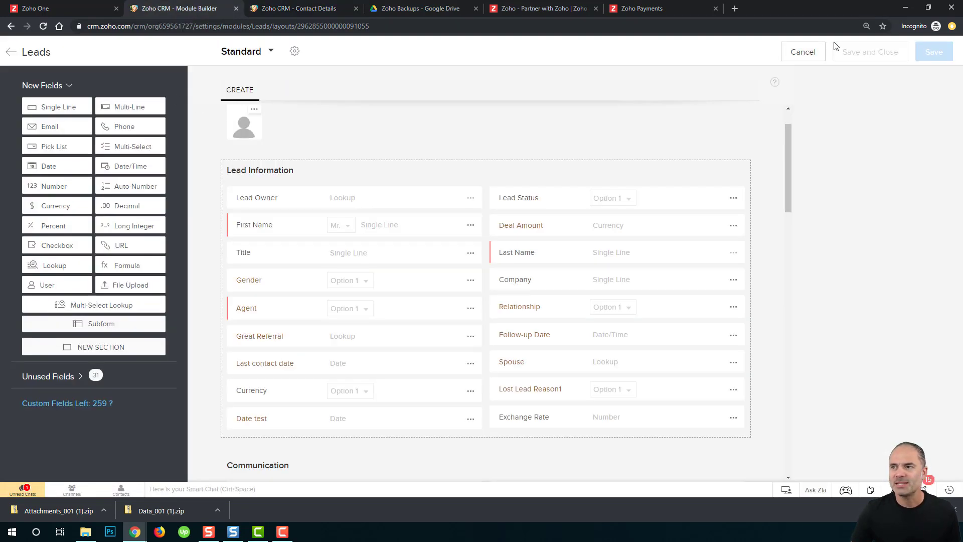
# - Cancel out of the layout editor and reopen production's Sandbox page, still showing no changes
pyautogui.click(802, 51)
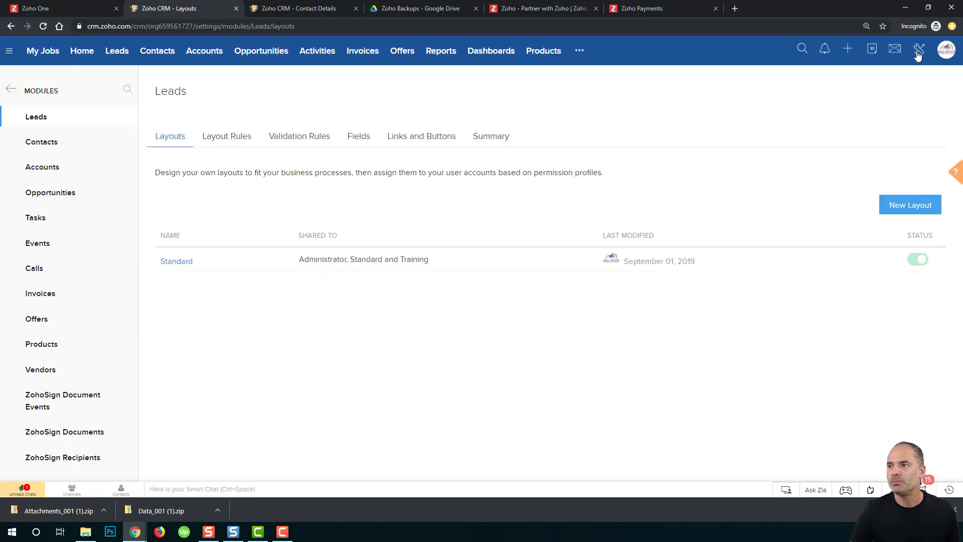
pyautogui.click(918, 49)
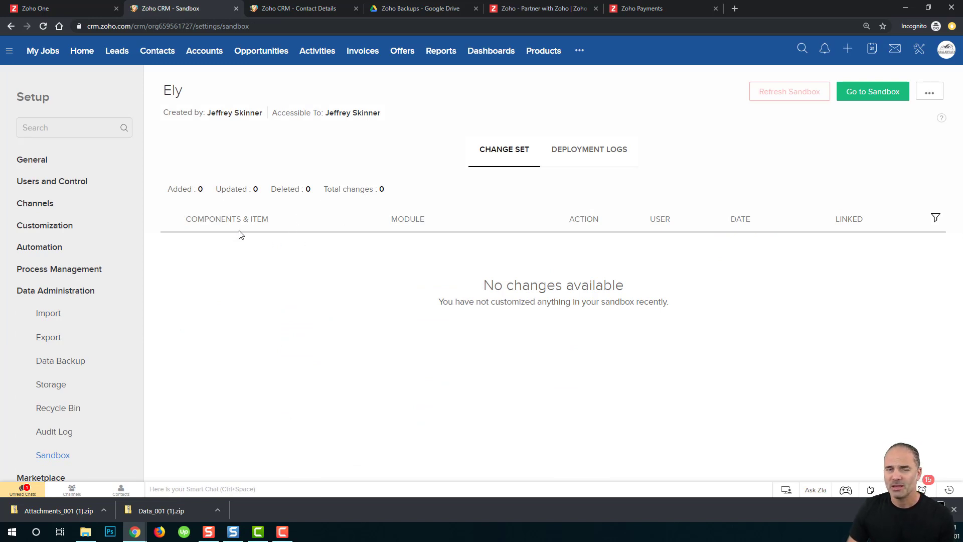
pyautogui.moveTo(256, 262)
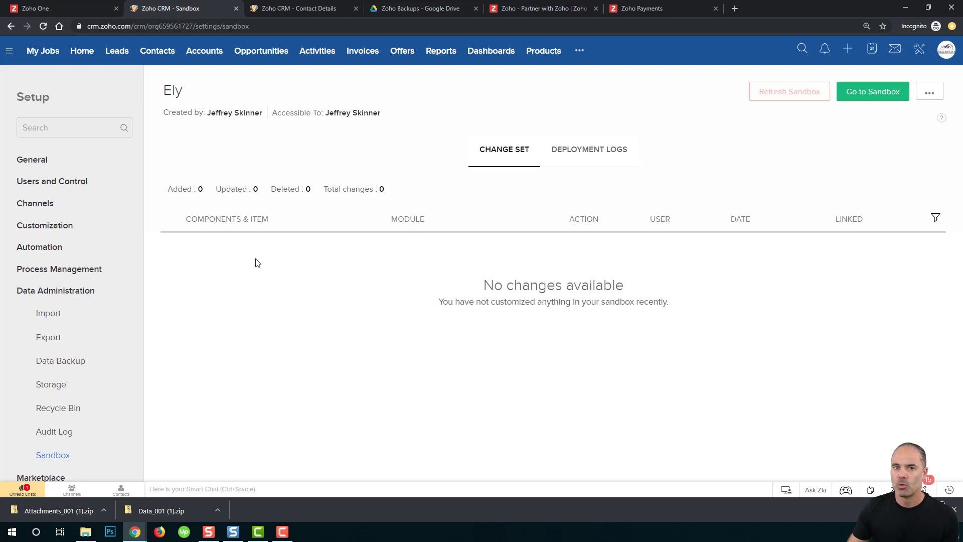
pyautogui.moveTo(602, 140)
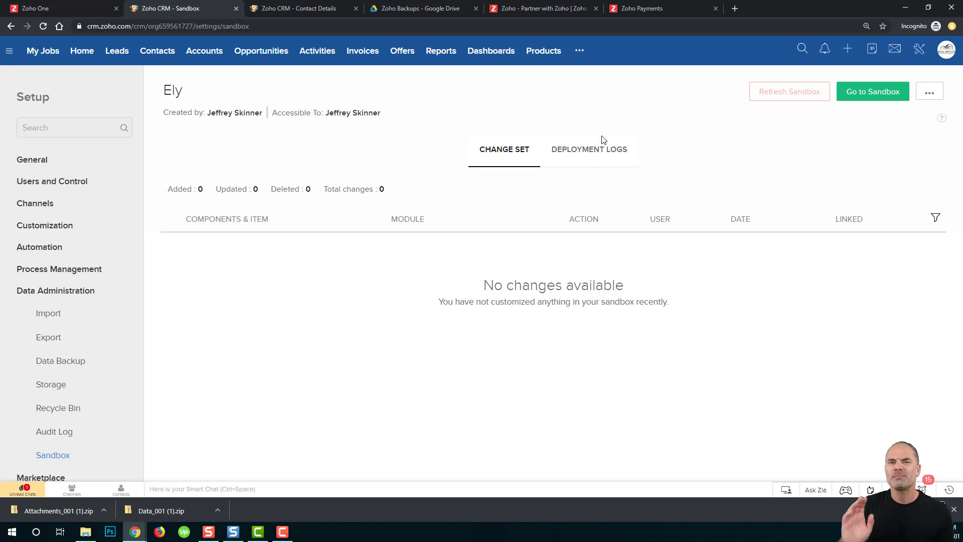